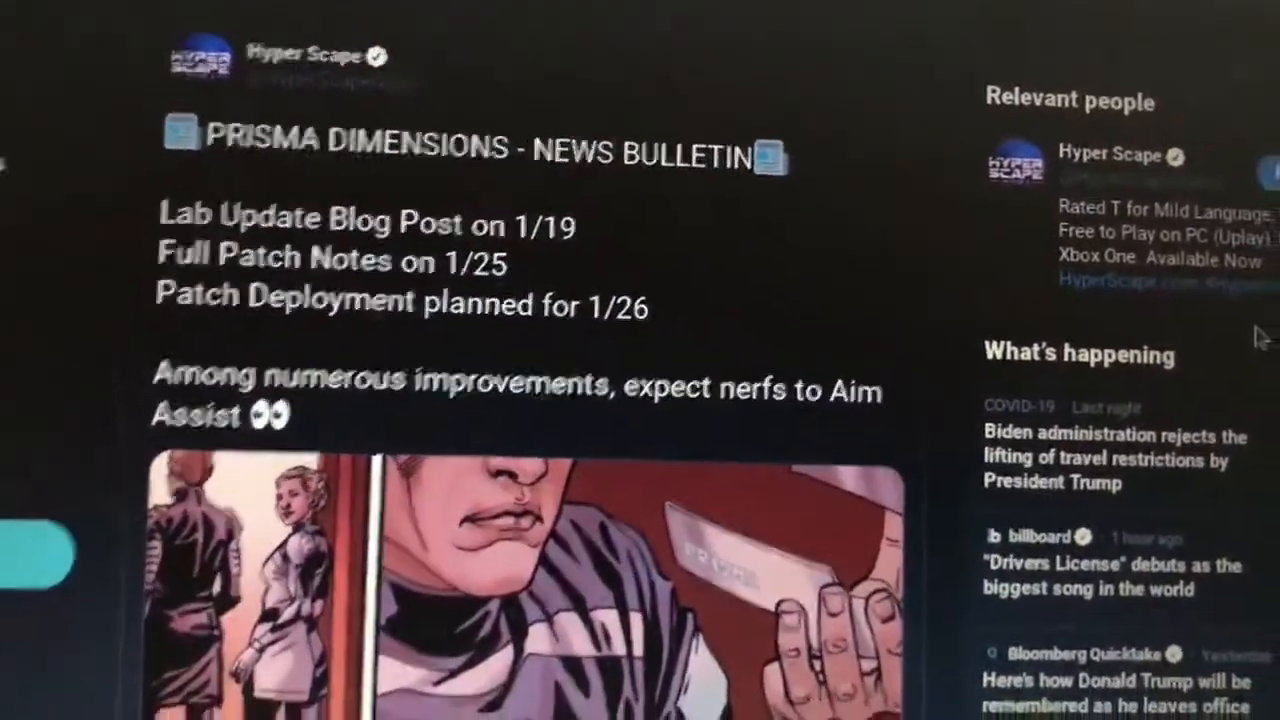
scroll("down", 3)
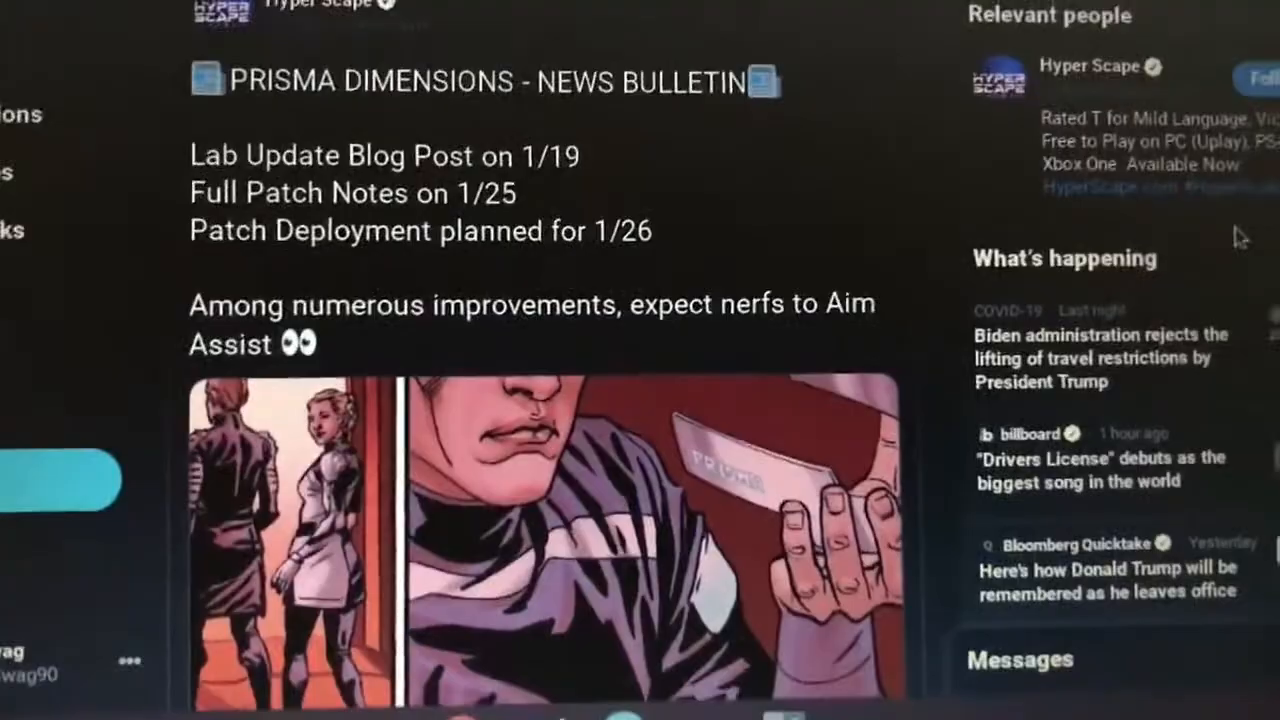
scroll("down", 3)
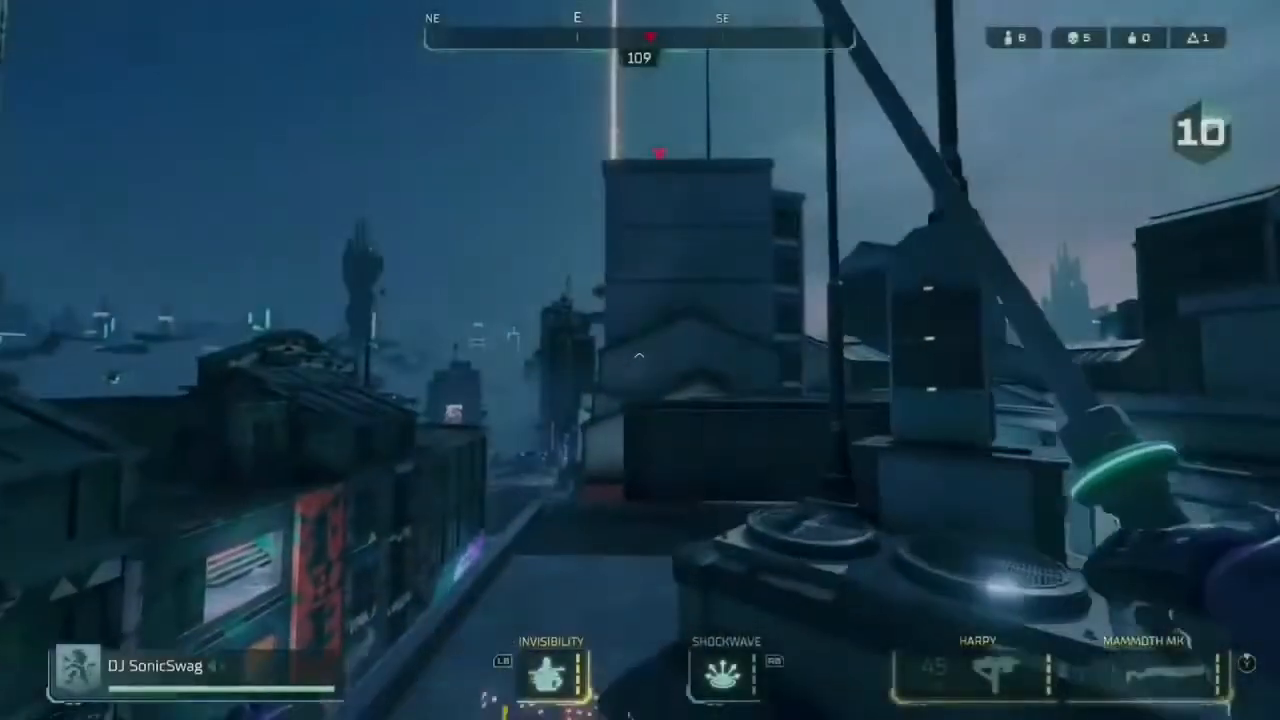
mouse_move(640, 360)
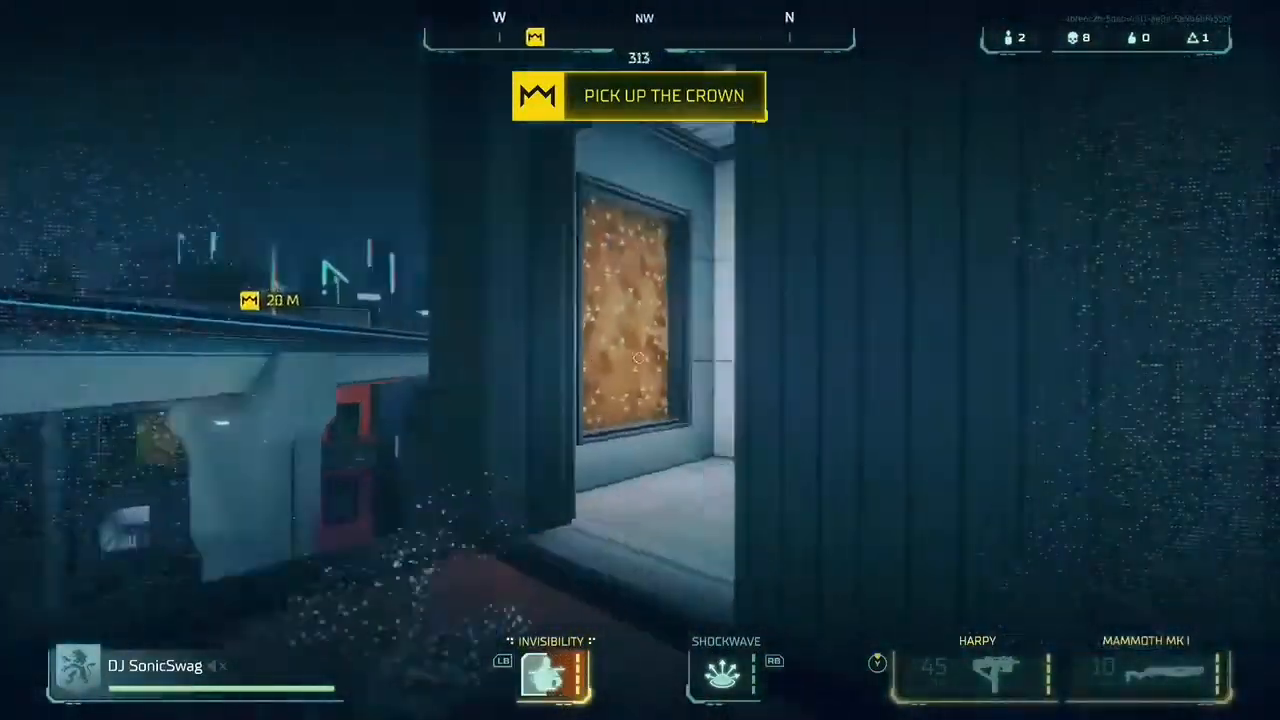
mouse_move(640, 360)
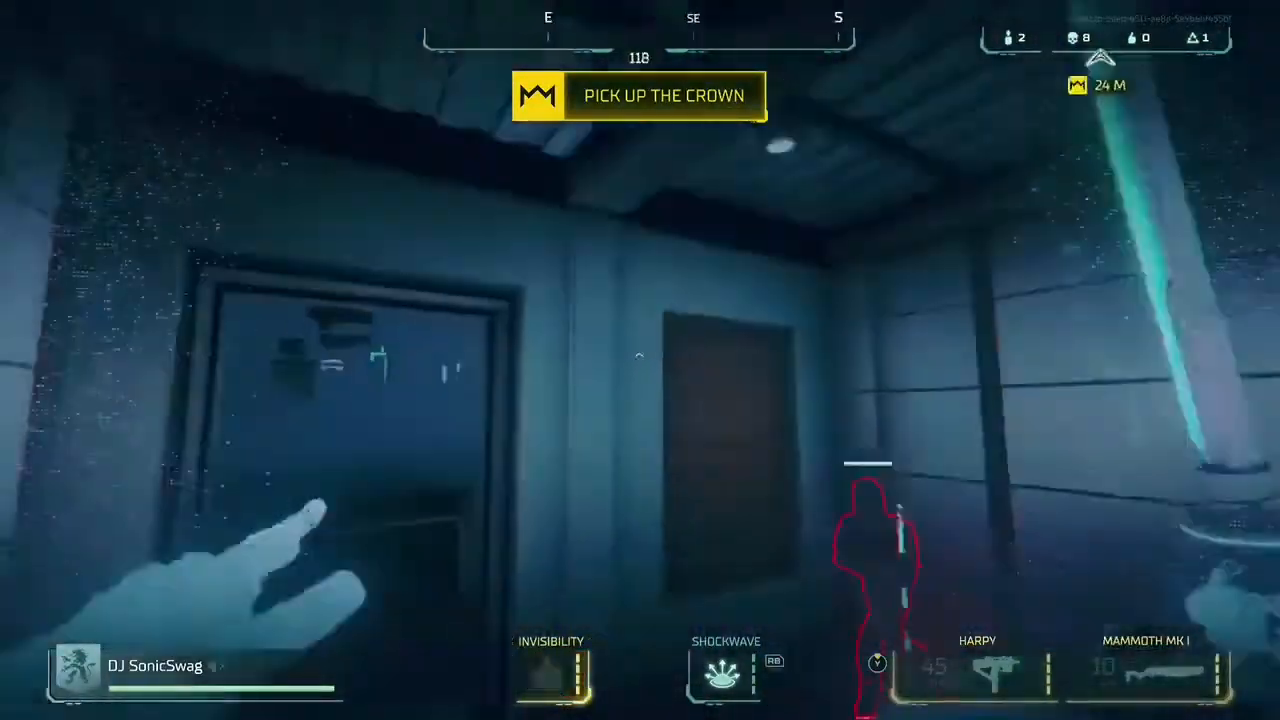